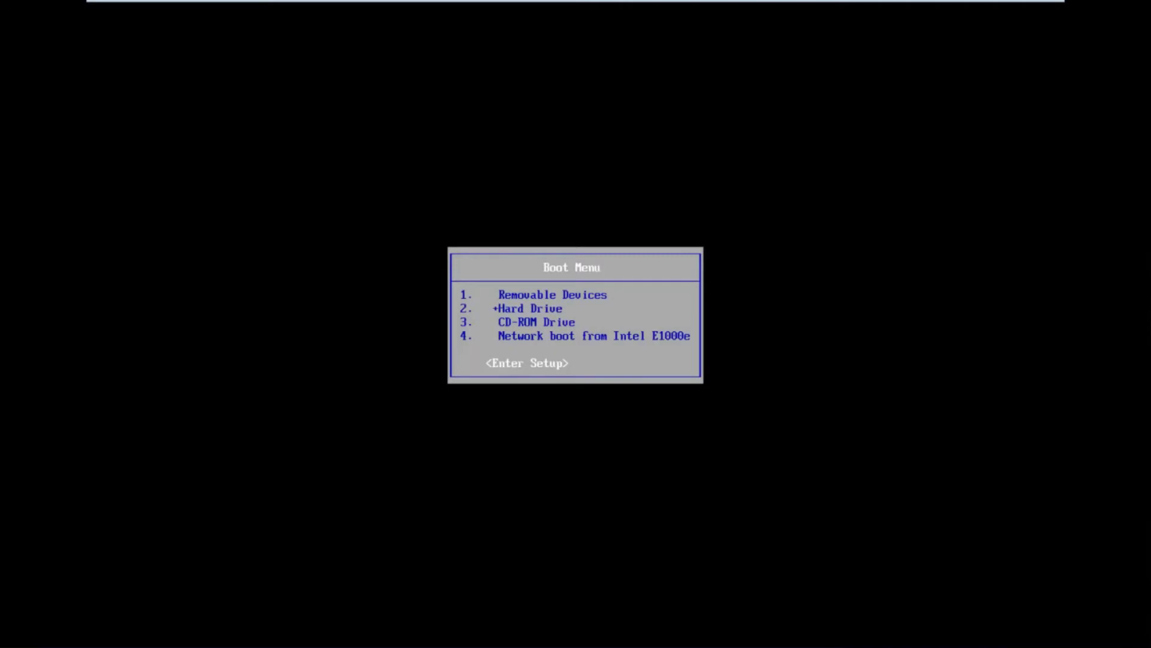
Enter BIOS setup and move to Reset Configuration Data on the Advanced tab, leaving it at No.
{"action": "key", "text": "enter"}
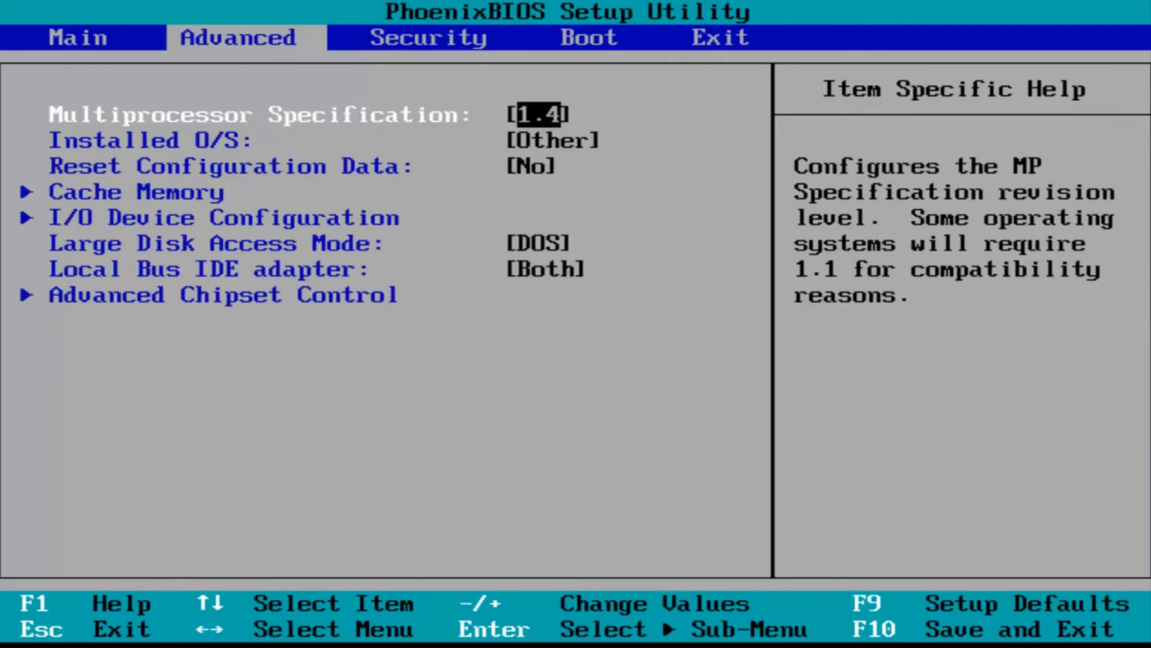
{"action": "key", "text": "down"}
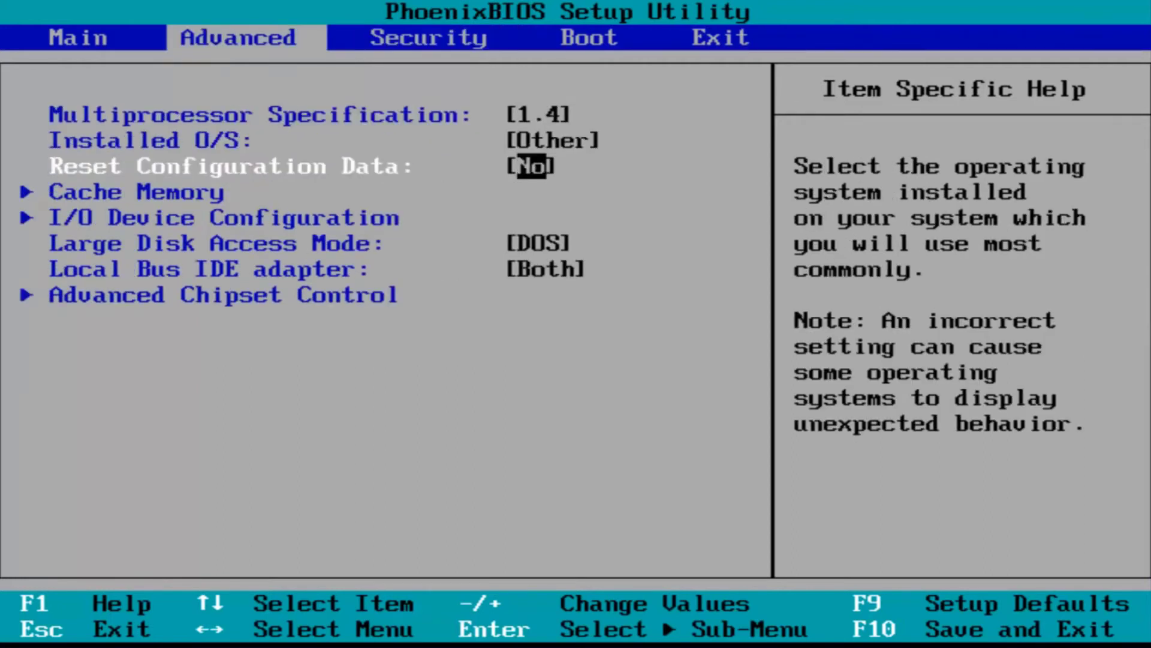